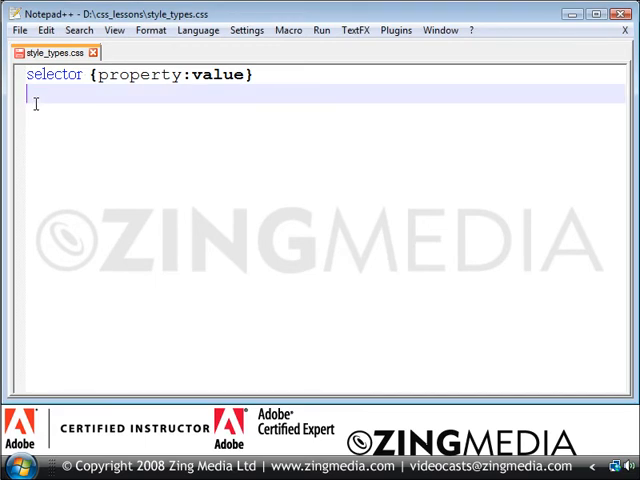
pyautogui.write('p')
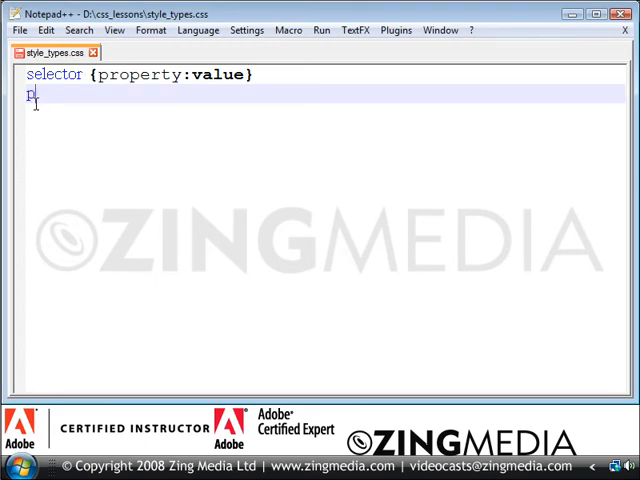
pyautogui.write('{}')
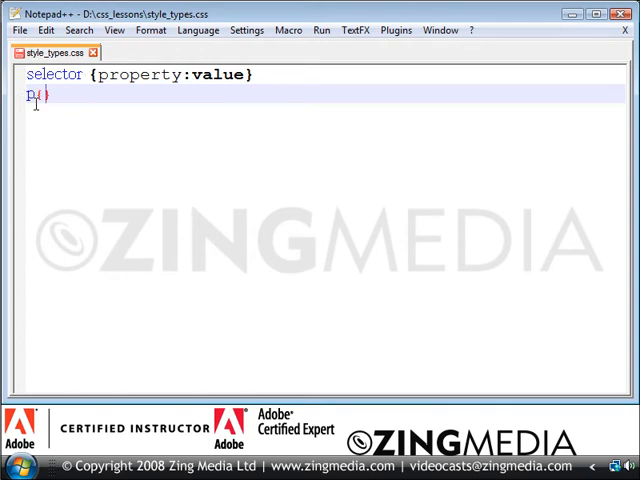
pyautogui.write('{}')
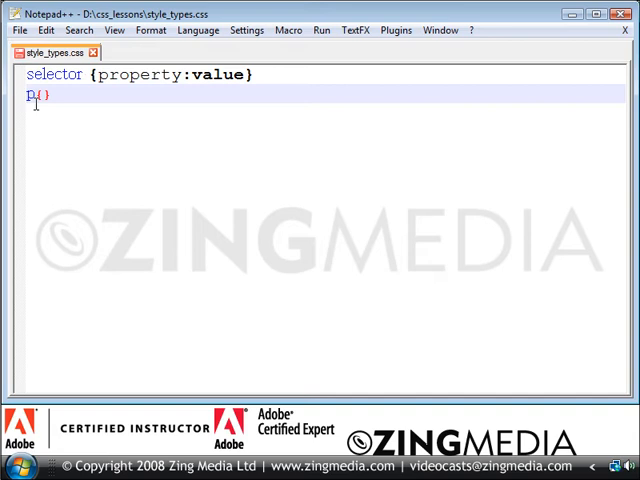
pyautogui.write('colo')
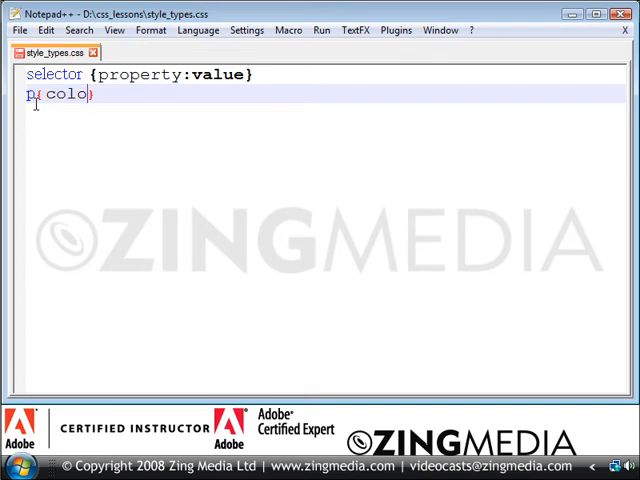
pyautogui.write('r:}')
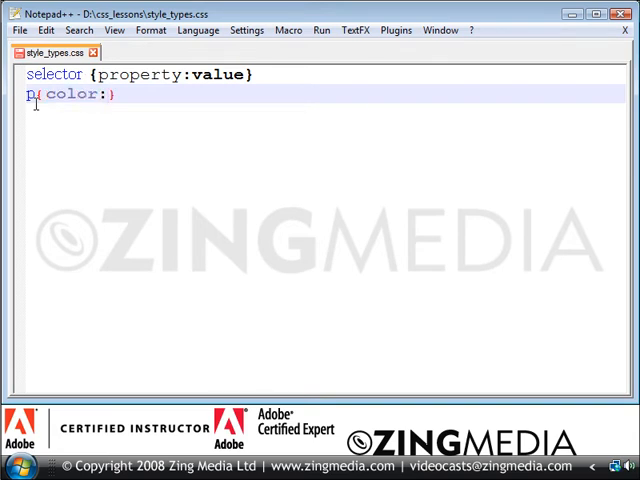
pyautogui.write('blue')
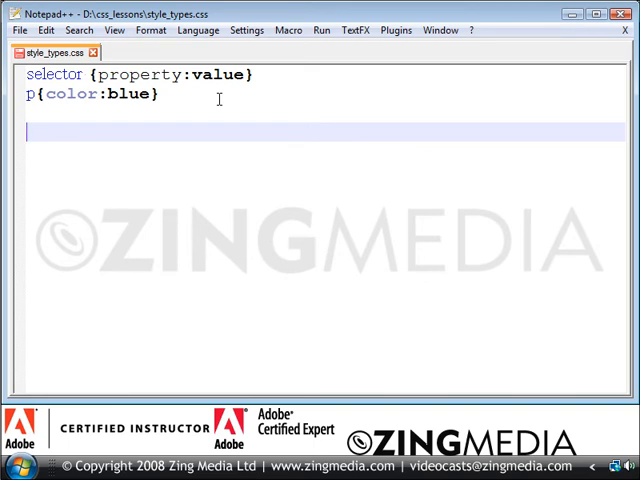
pyautogui.write('.')
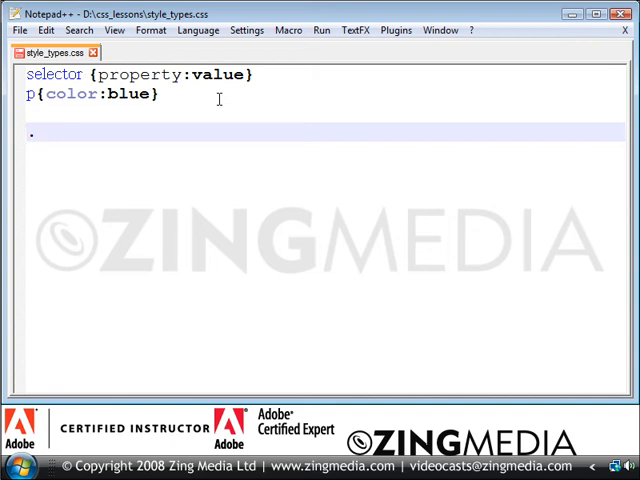
pyautogui.write('.footer')
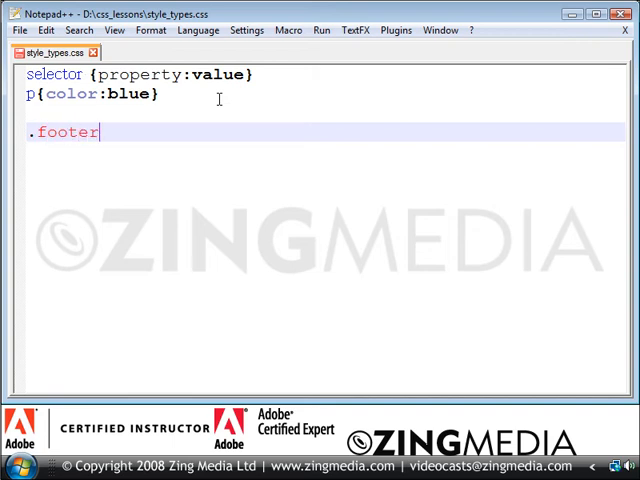
pyautogui.write('{')
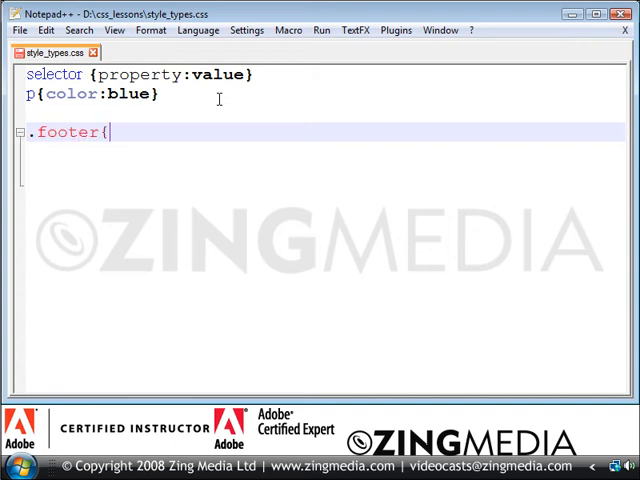
pyautogui.write('}')
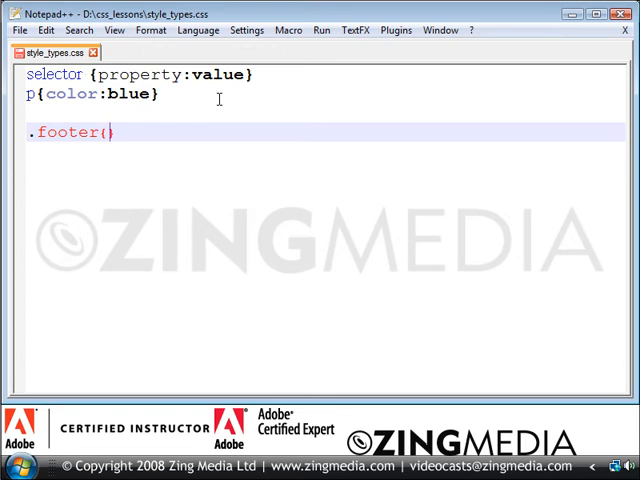
pyautogui.write('c')
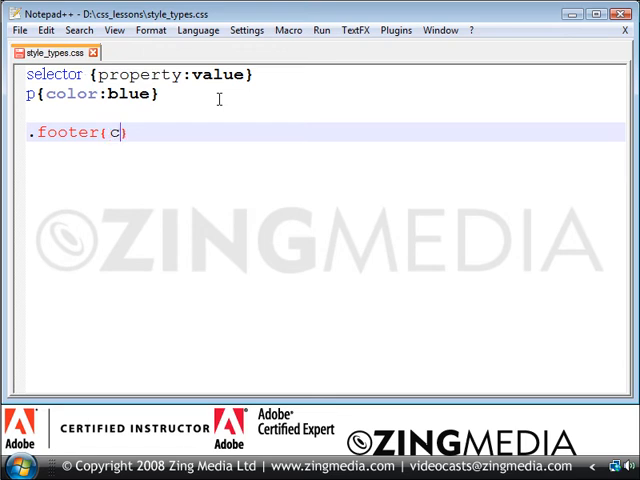
pyautogui.write('olor:')
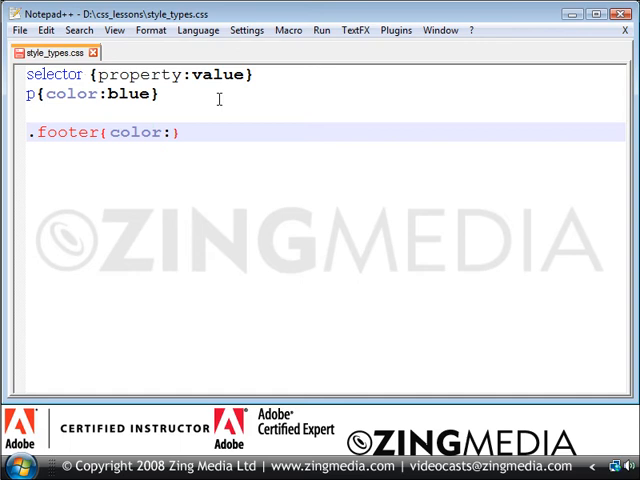
pyautogui.write('red)')
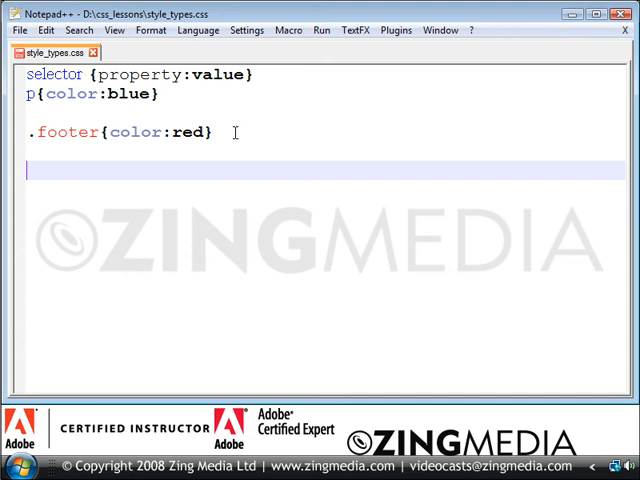
pyautogui.write('#pagew')
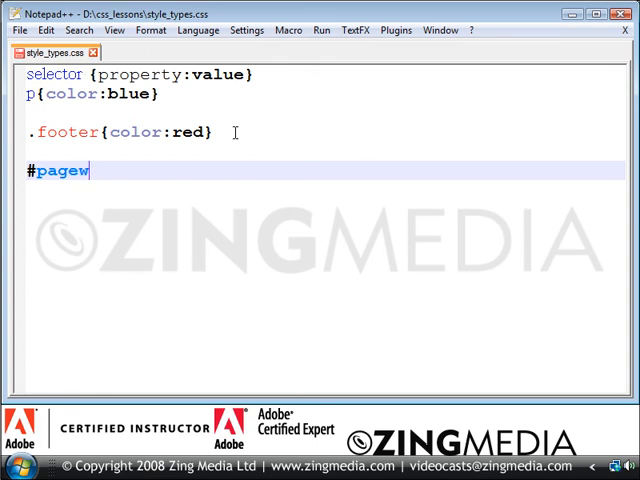
pyautogui.write('rapper{}')
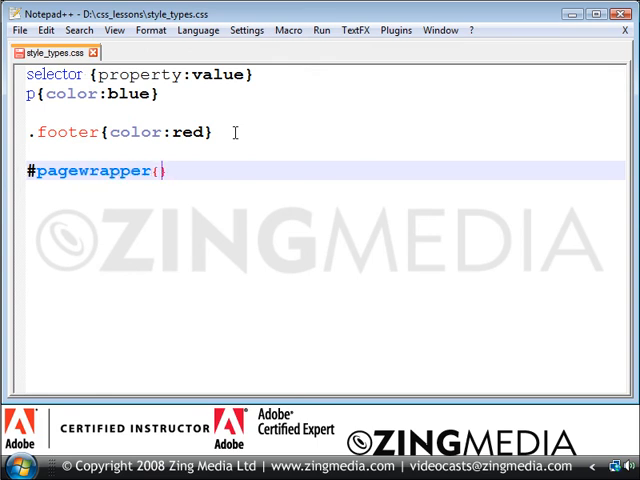
pyautogui.write('color')
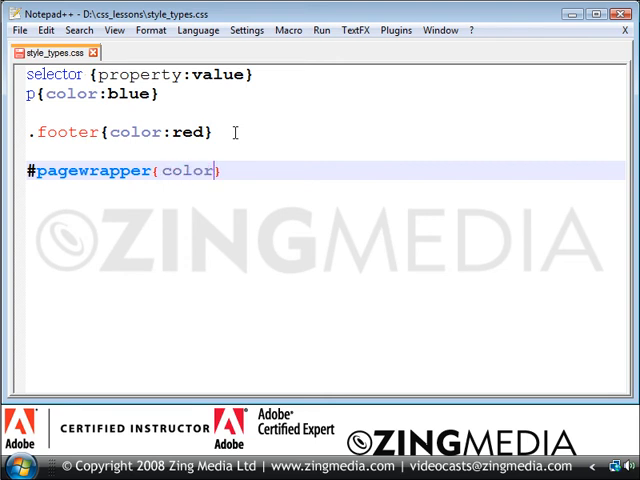
pyautogui.write(':green')
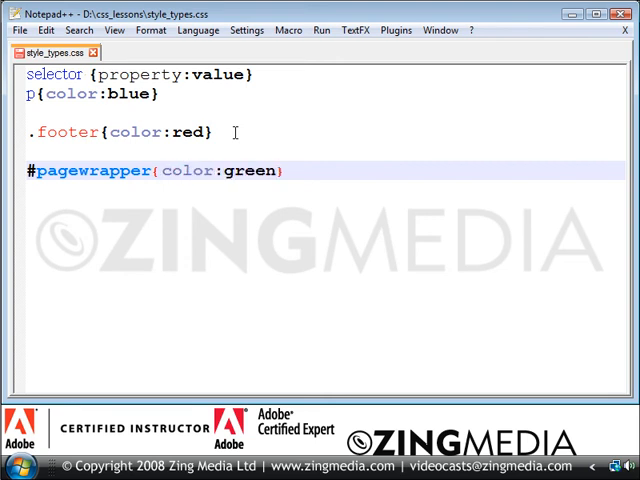